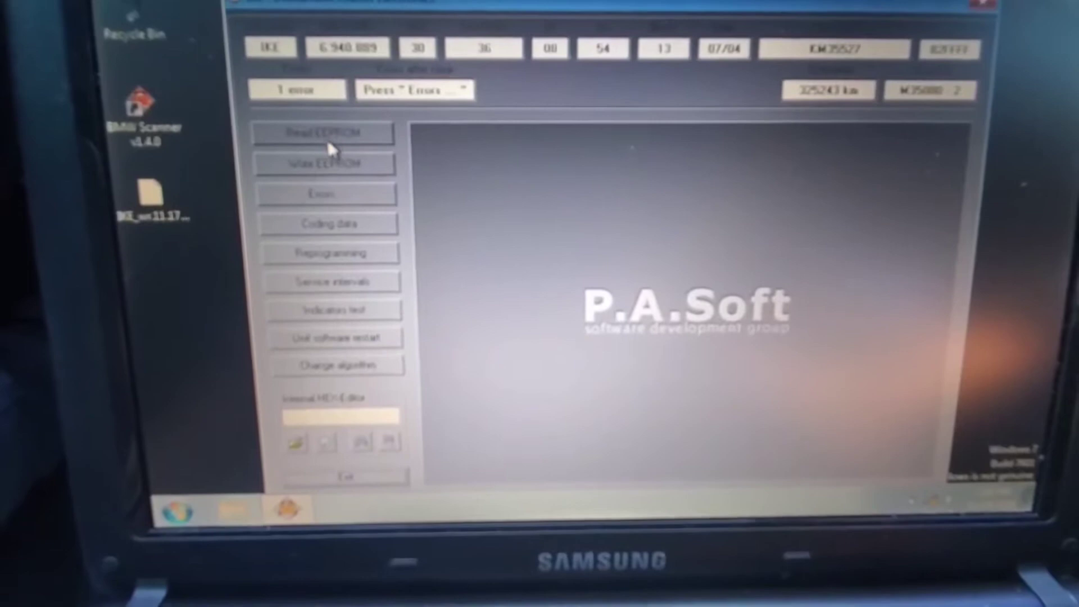
- Start the IKE instrument cluster EEPROM read in BMW Scanner
click(326, 133)
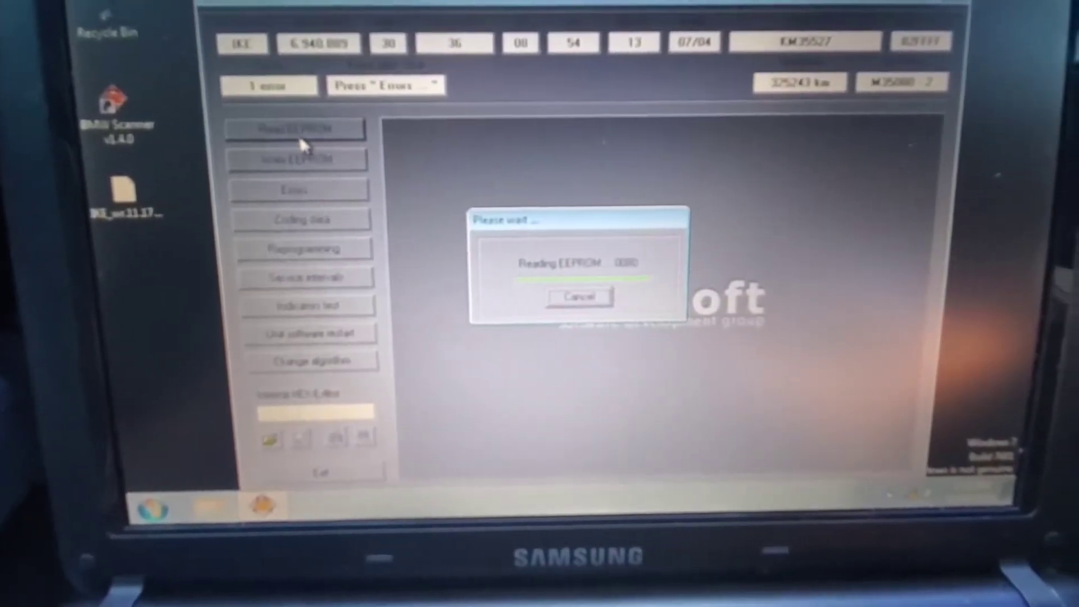